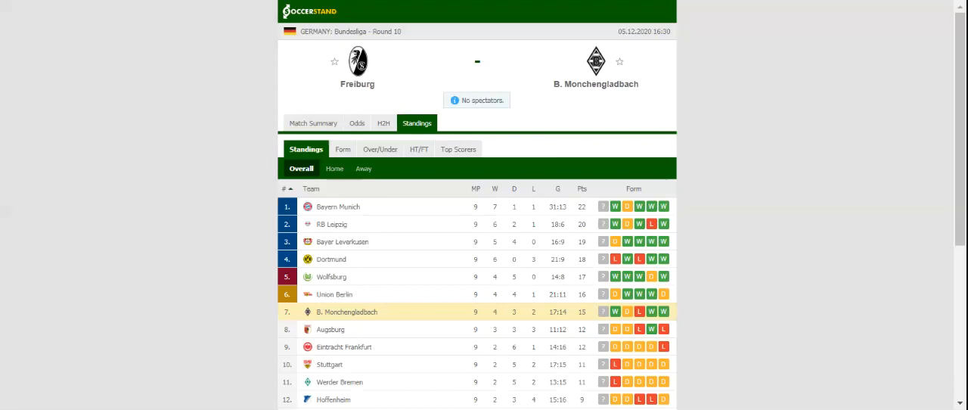
Show the H2H comparison listing the last five results of Freiburg and B. Monchengladbach.
left_click(384, 123)
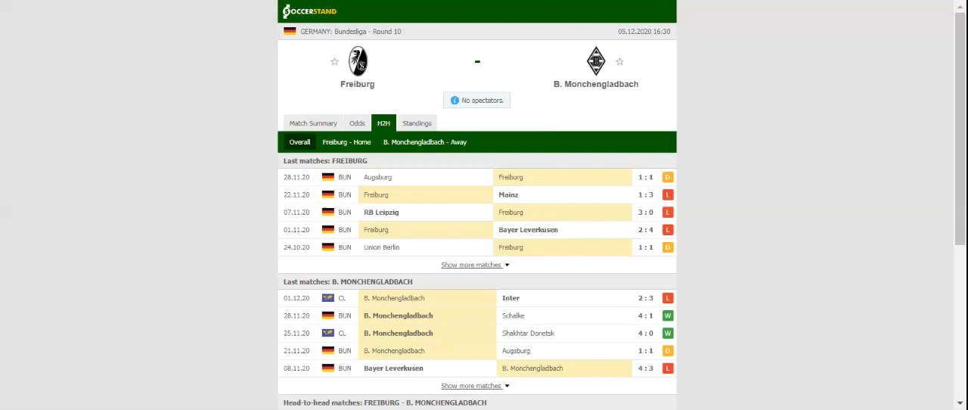
mouse_move(357, 122)
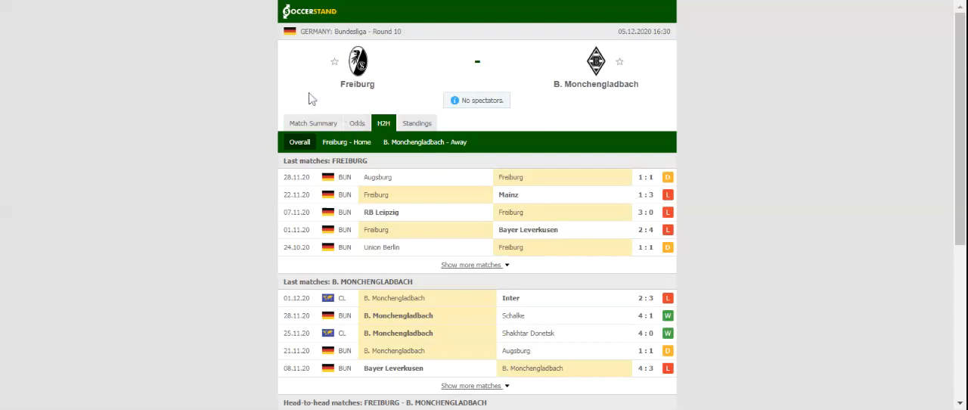
mouse_move(315, 14)
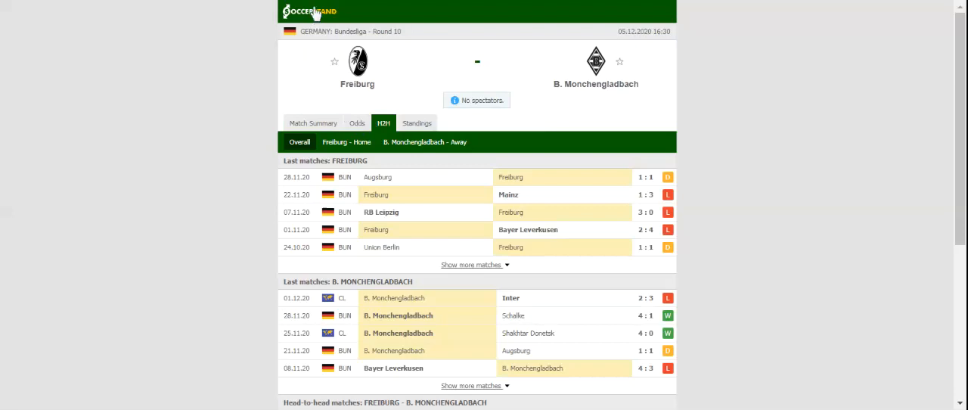